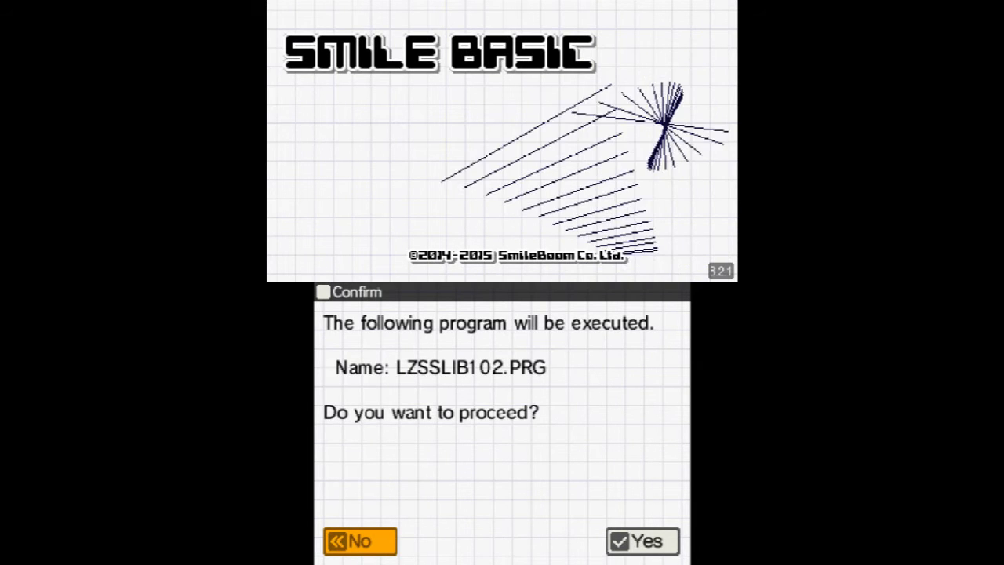
Confirm execution of LZSSLIB102.PRG so it begins loading the LZ-compressed image
{"action": "left_click", "coordinate": [642, 541]}
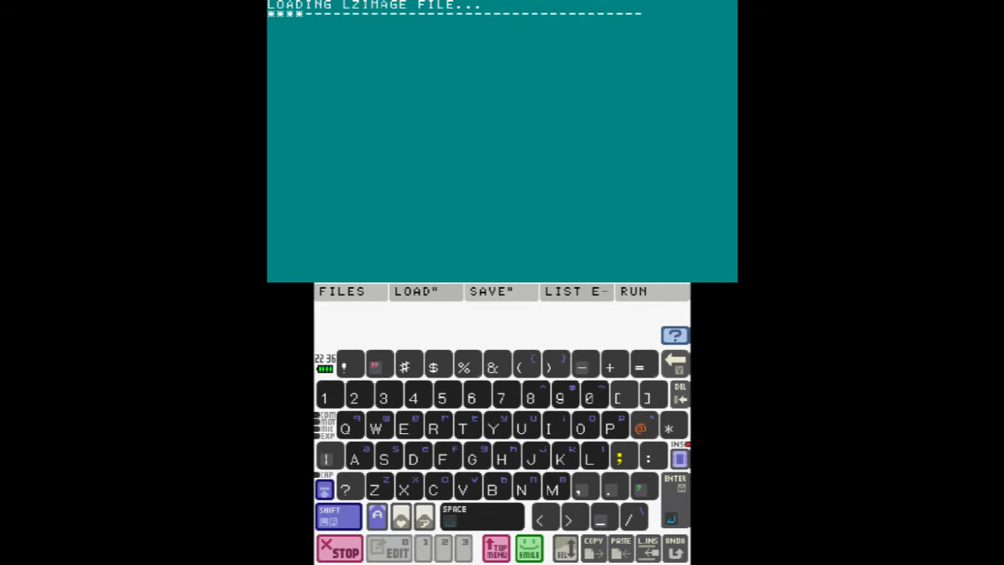